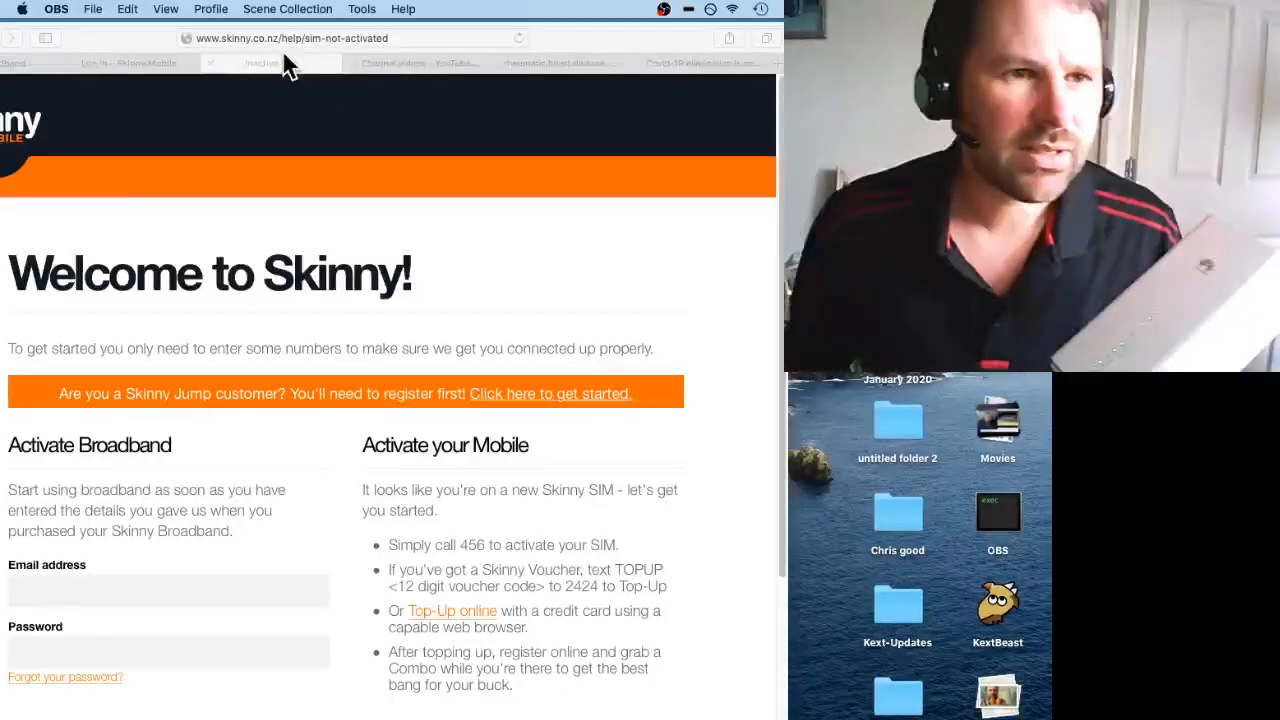
{"action": "mouse_move", "coordinate": [124, 414]}
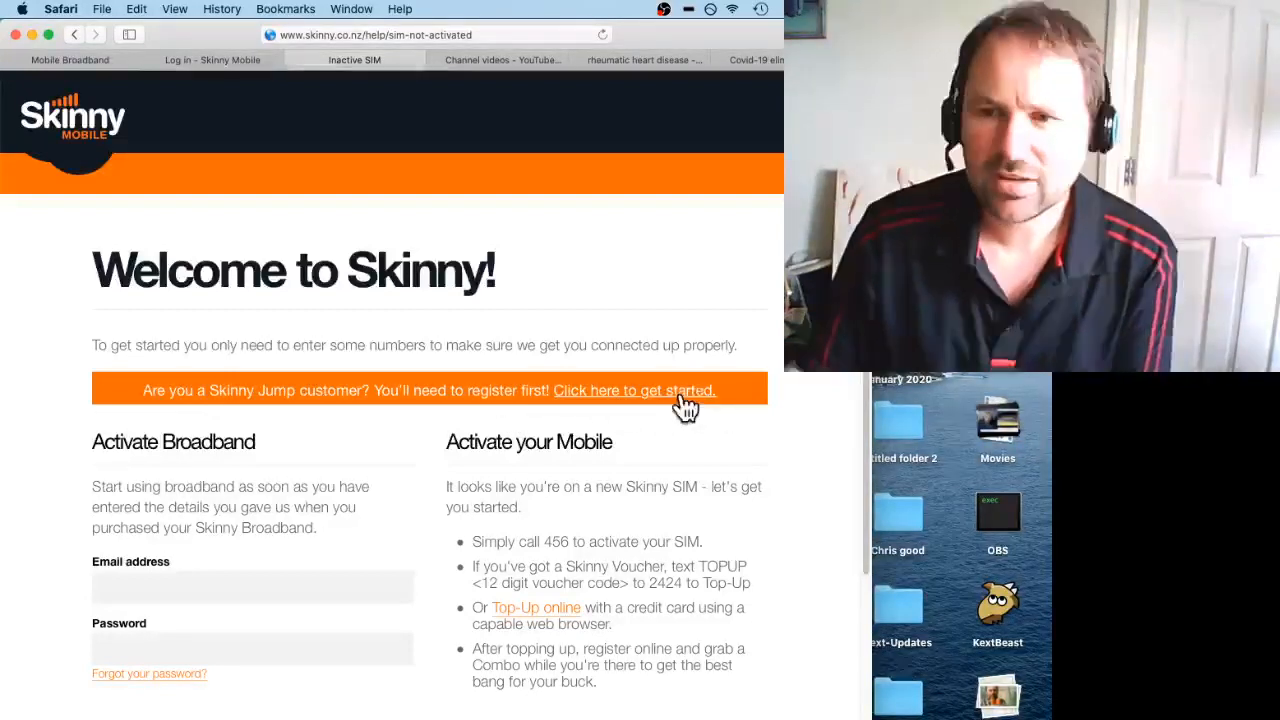
Step: Place the cursor in the Skinny broadband number field on the Broadband sign-up form
{"action": "scroll", "scroll_direction": "down", "scroll_amount": 3}
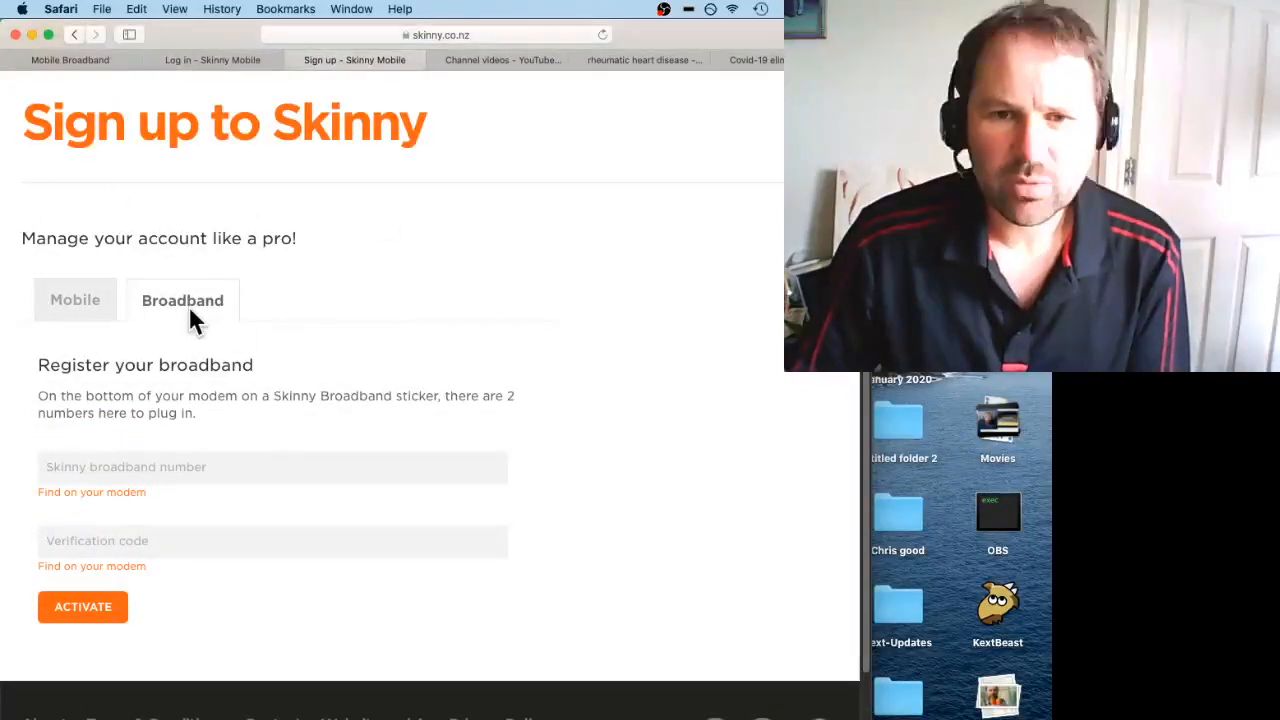
{"action": "mouse_move", "coordinate": [120, 576]}
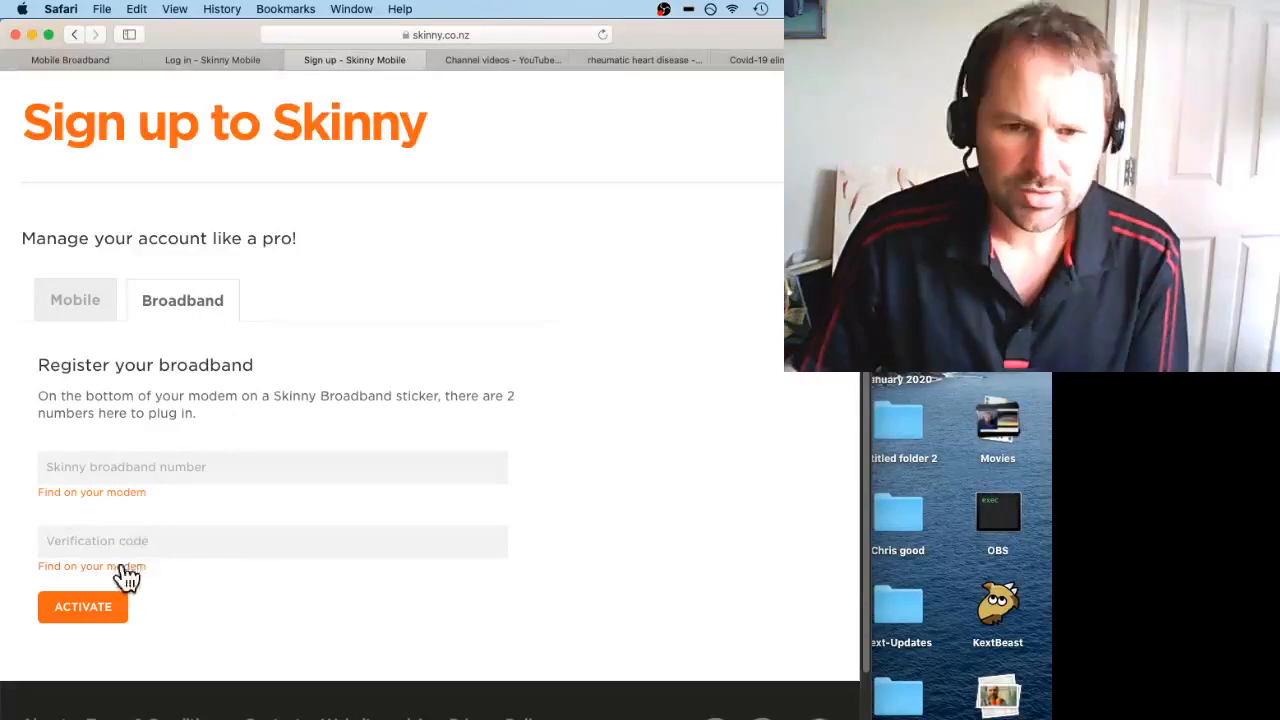
{"action": "mouse_move", "coordinate": [160, 544]}
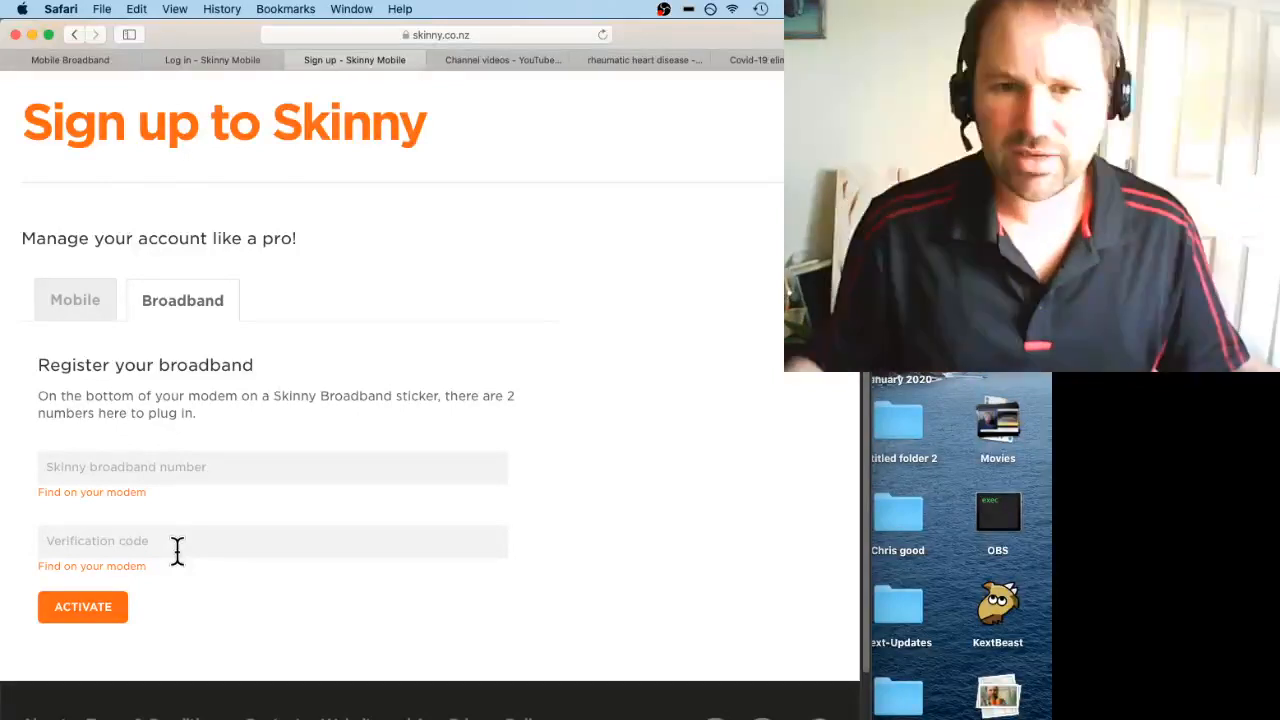
{"action": "left_click", "coordinate": [270, 468]}
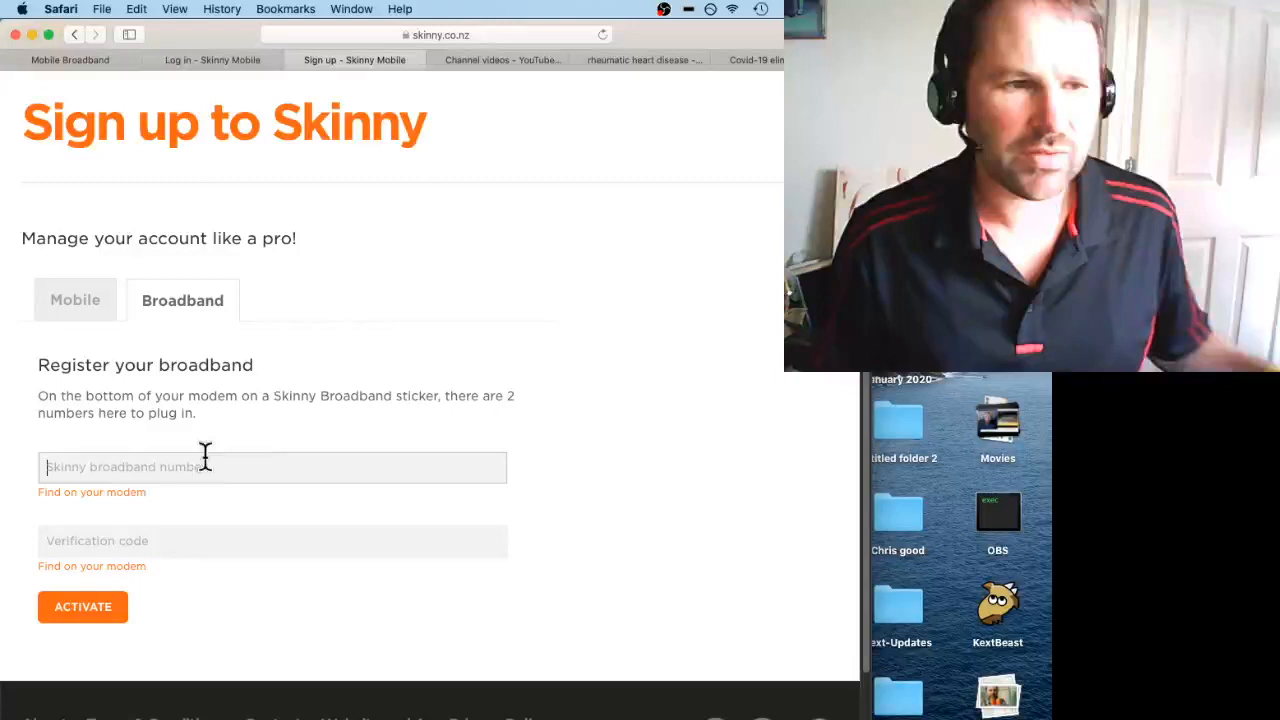
{"action": "mouse_move", "coordinate": [120, 548]}
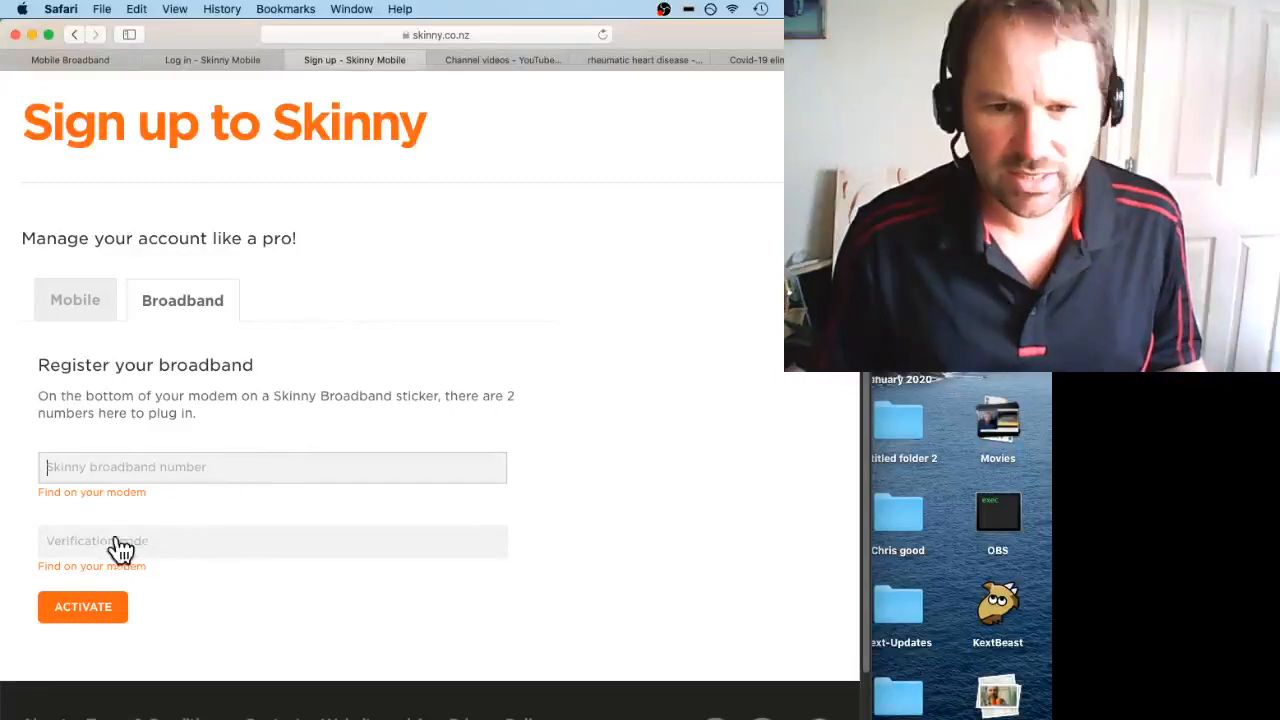
{"action": "mouse_move", "coordinate": [200, 556]}
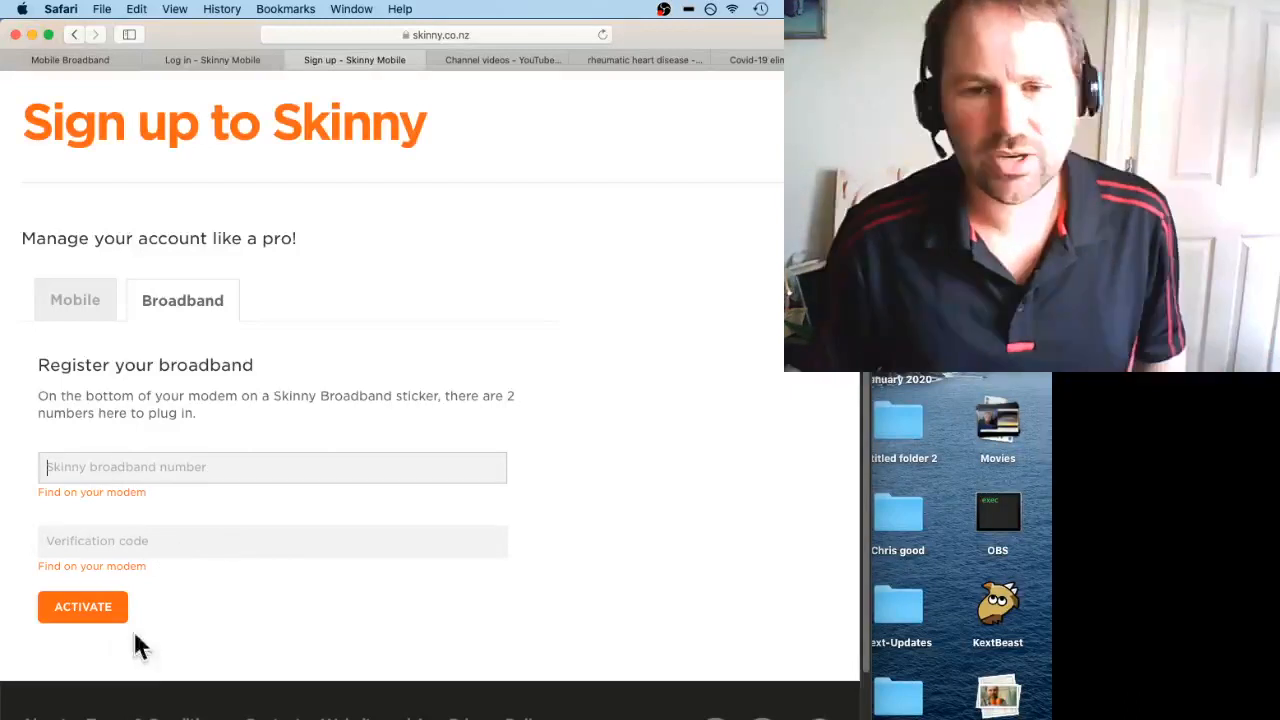
{"action": "mouse_move", "coordinate": [210, 670]}
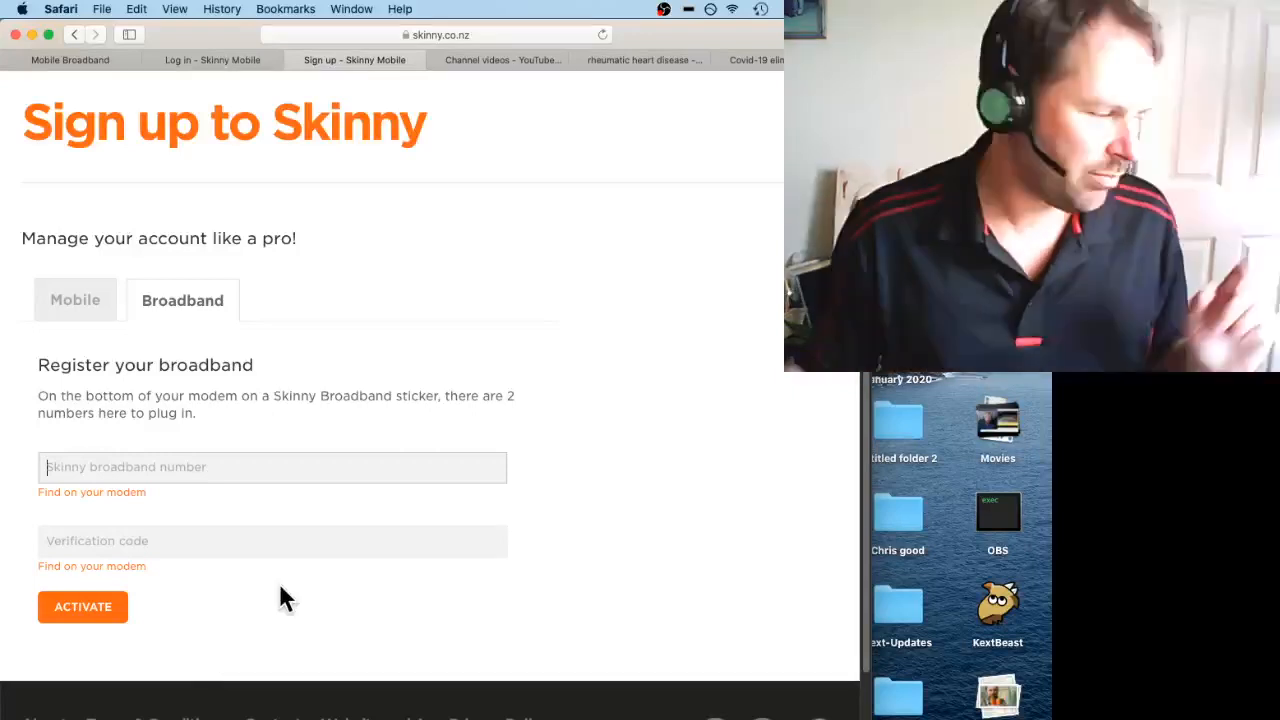
Step: Select the address bar to show the activation page's full URL
{"action": "left_click", "coordinate": [436, 34]}
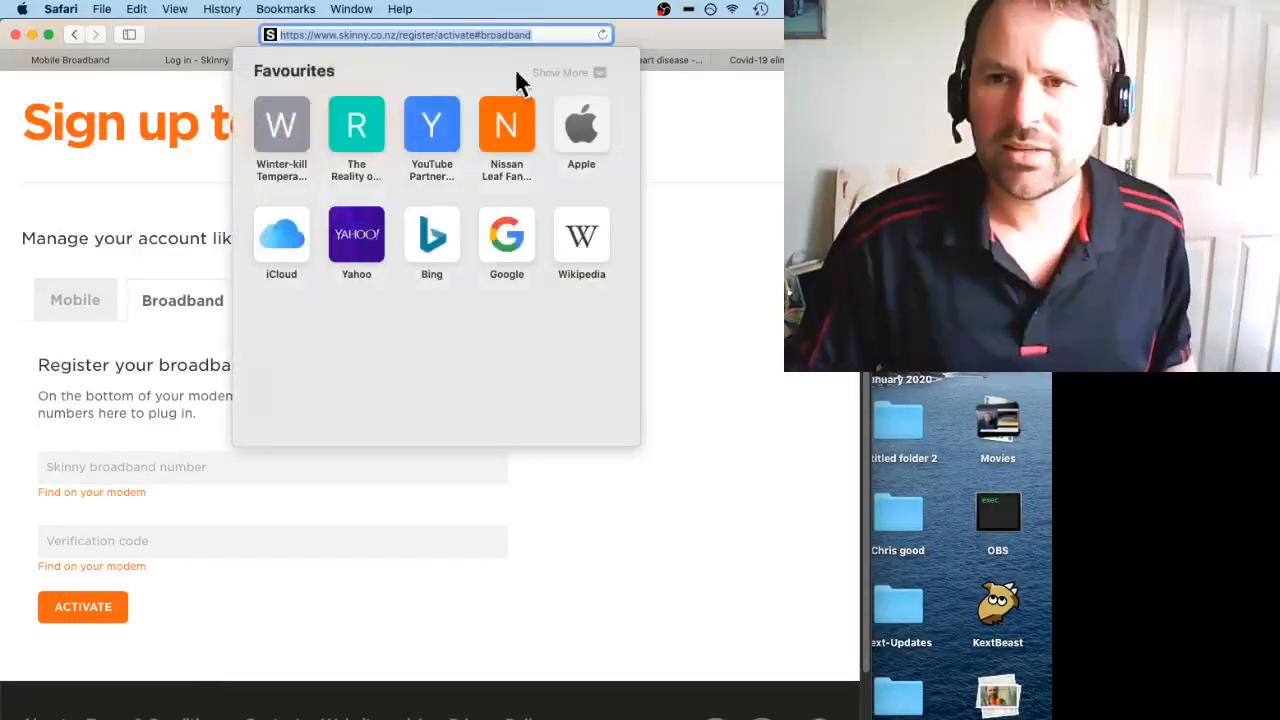